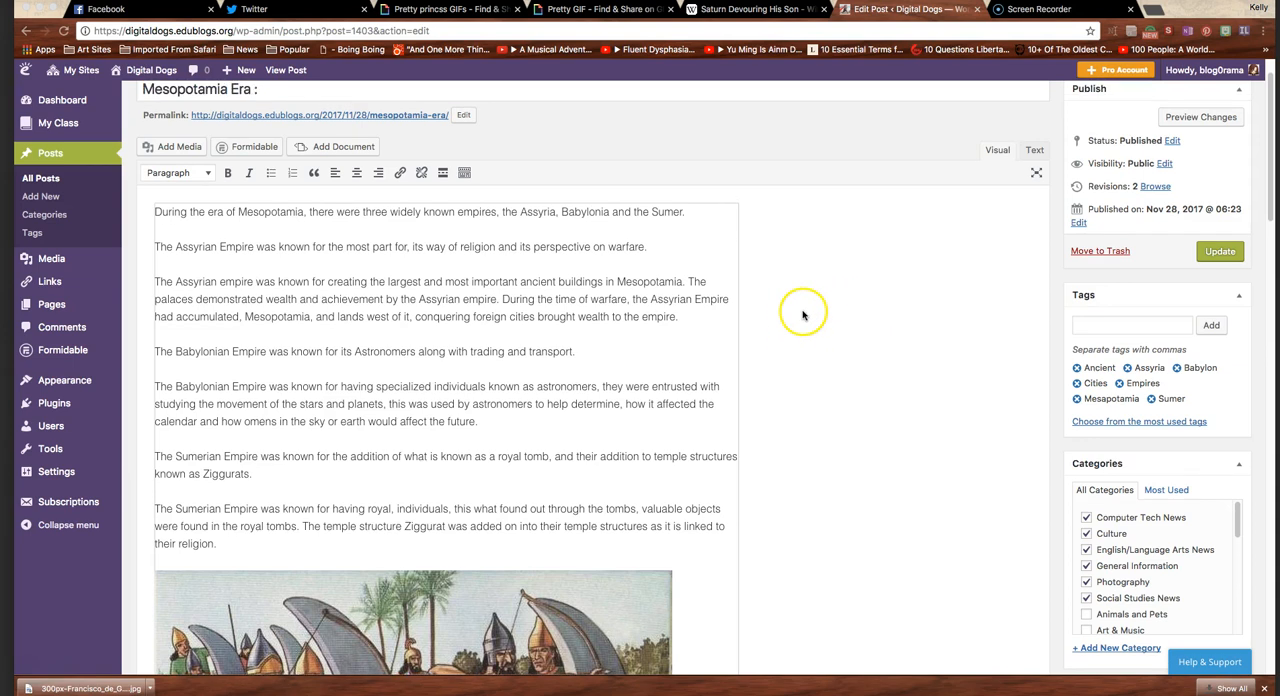
Step: Edit the title to read 'Mesopotamia Era: An Overview' by adding the colon and 'An Overview'
{"action": "scroll", "scroll_direction": "down", "scroll_amount": 3}
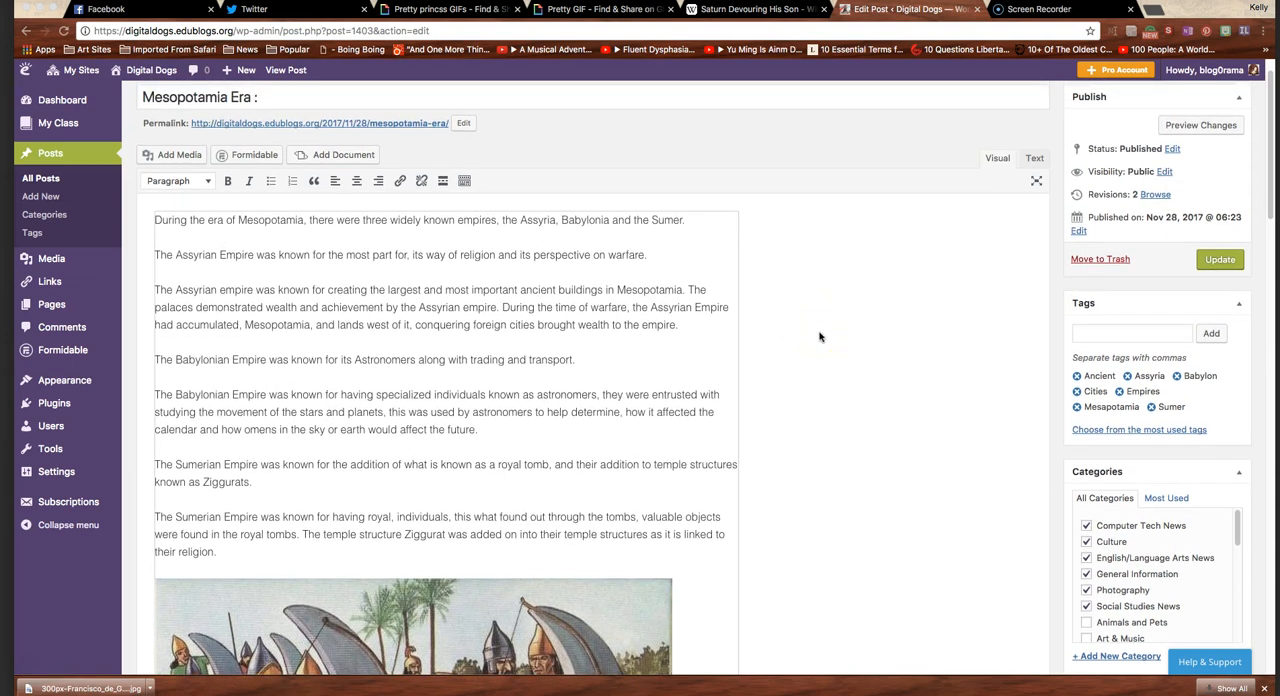
{"action": "mouse_move", "coordinate": [868, 332]}
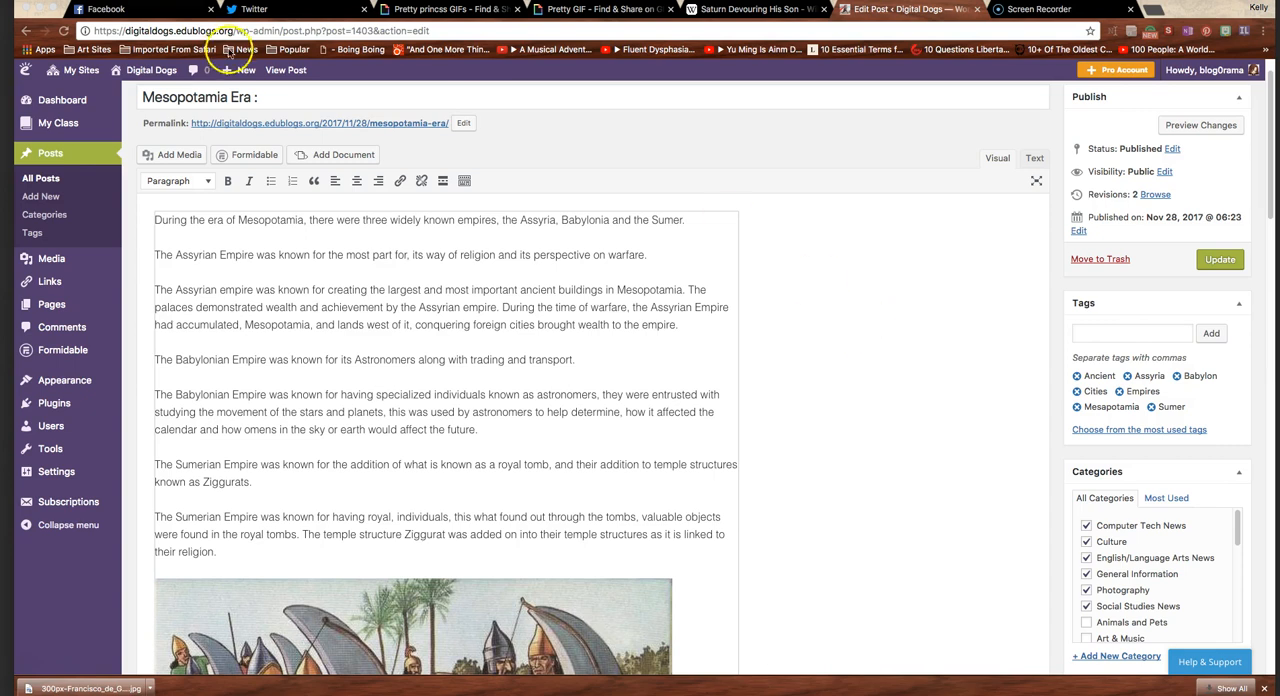
{"action": "left_click", "coordinate": [258, 96]}
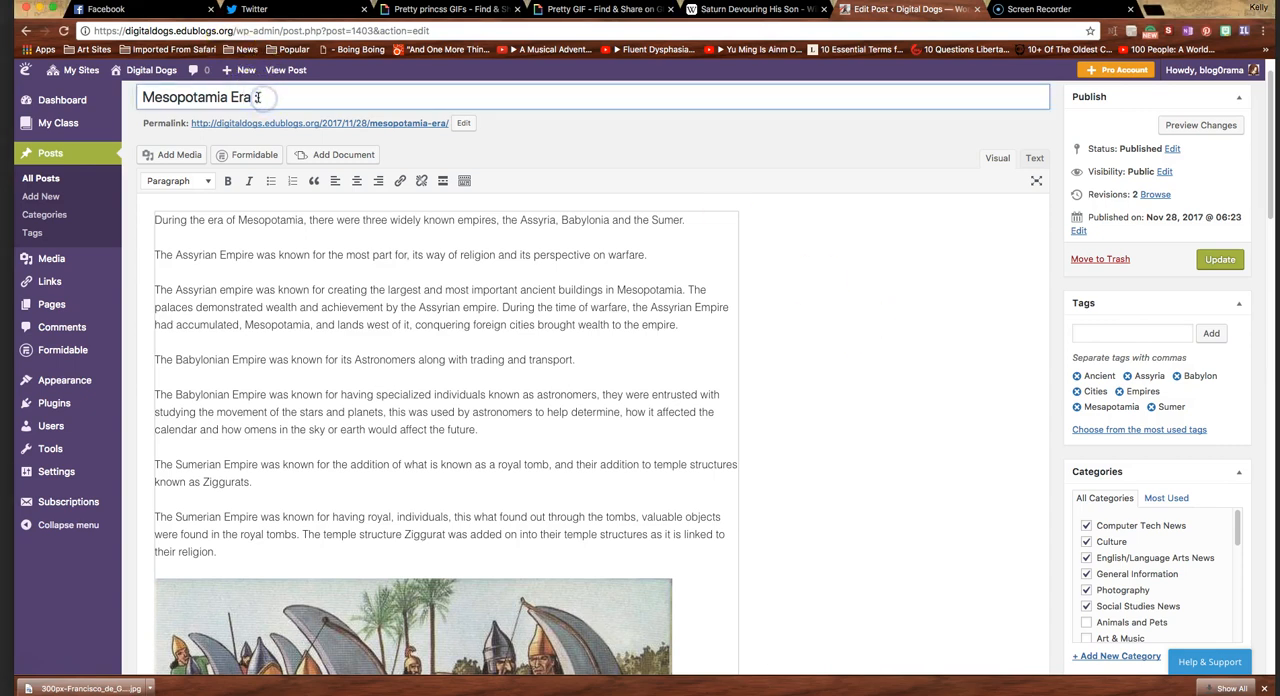
{"action": "type", "text": ":"}
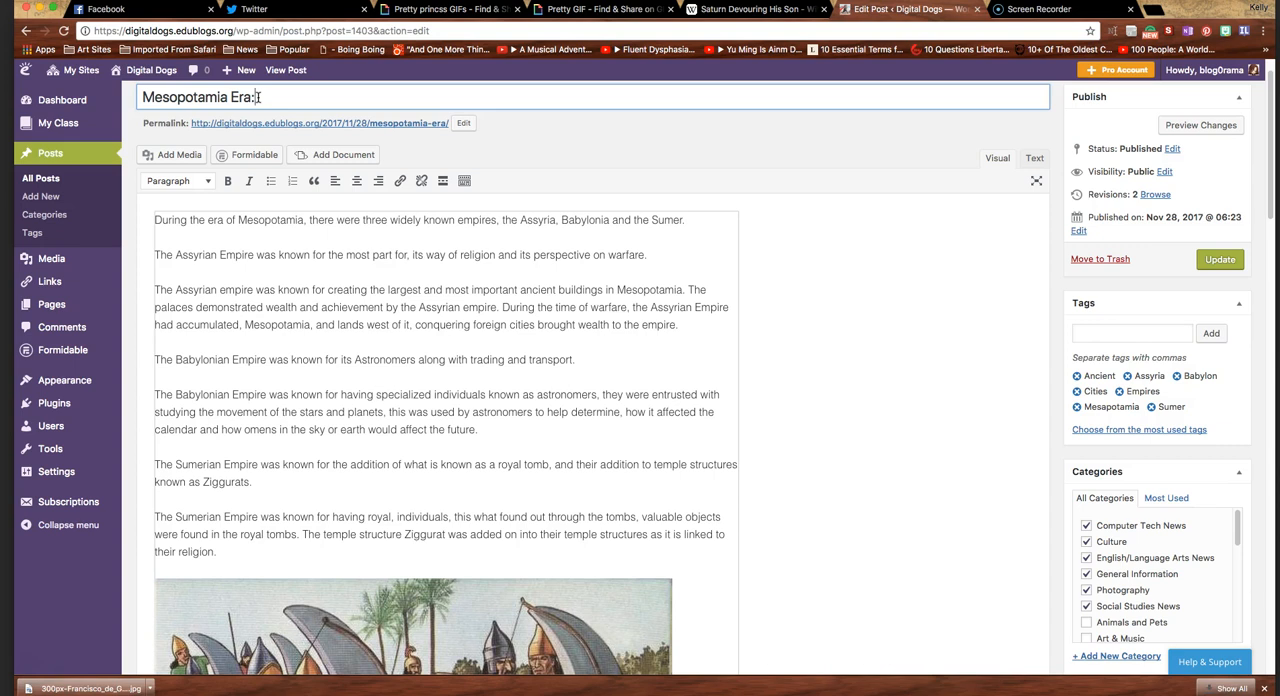
{"action": "type", "text": "An"}
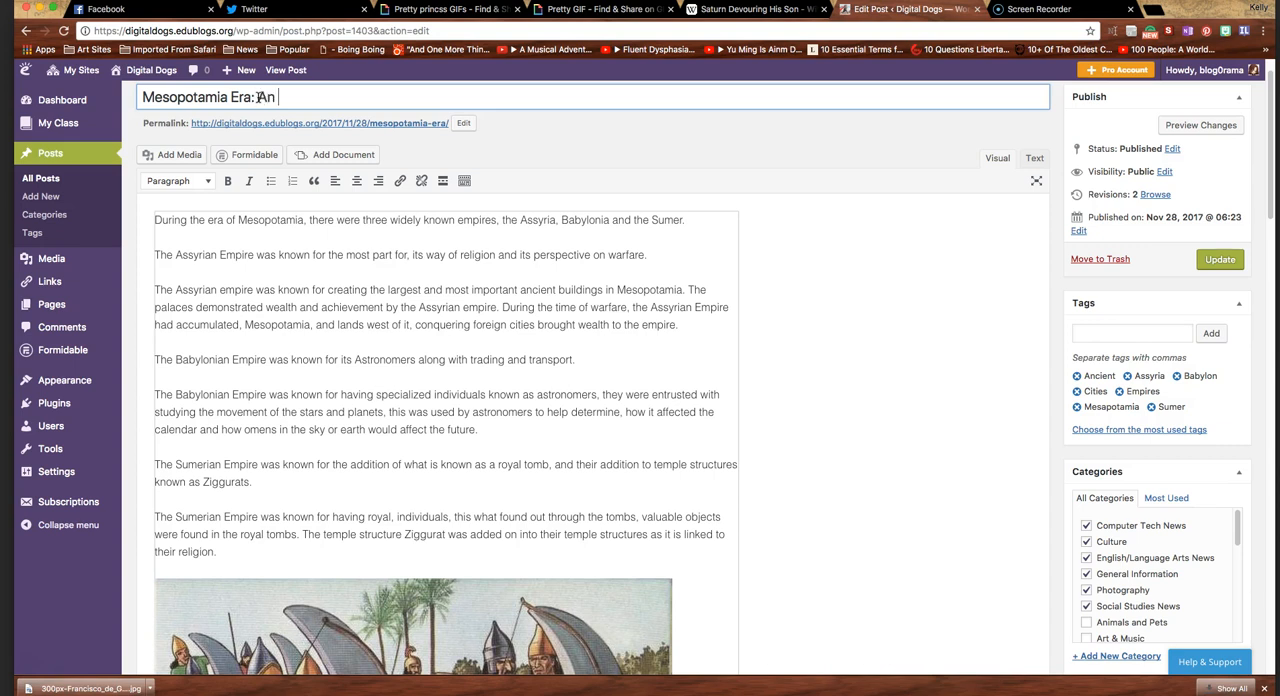
{"action": "type", "text": "Overview"}
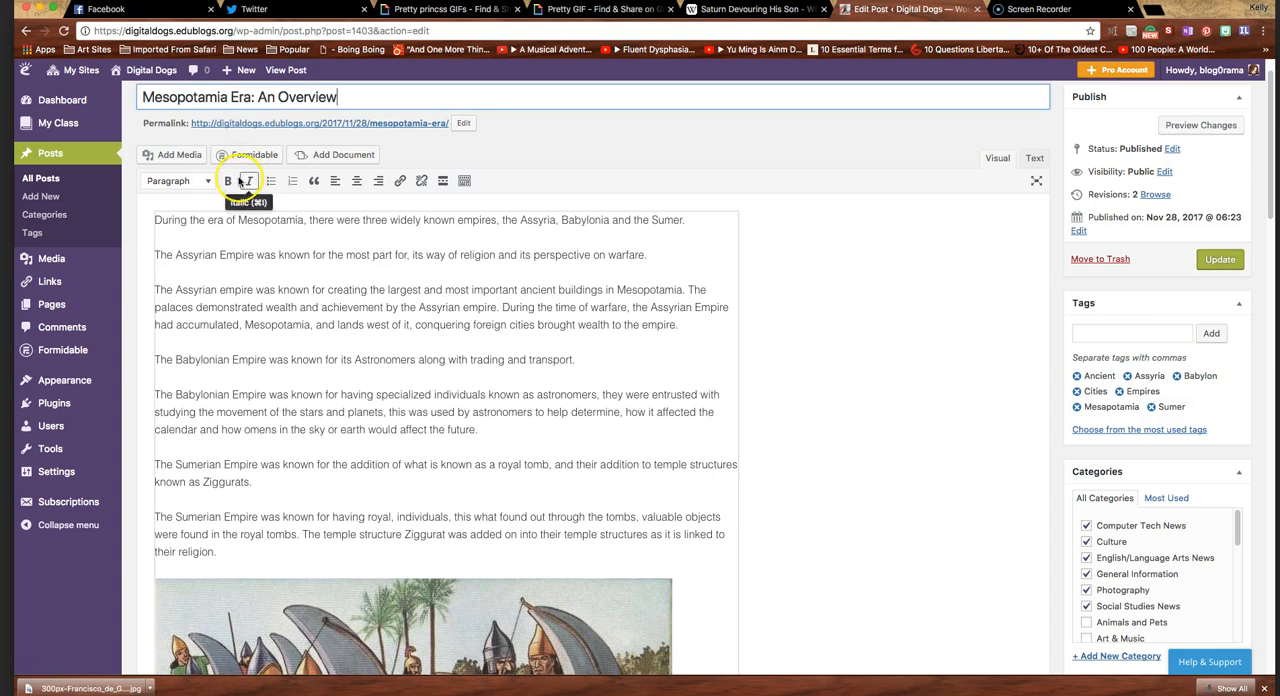
{"action": "mouse_move", "coordinate": [52, 258]}
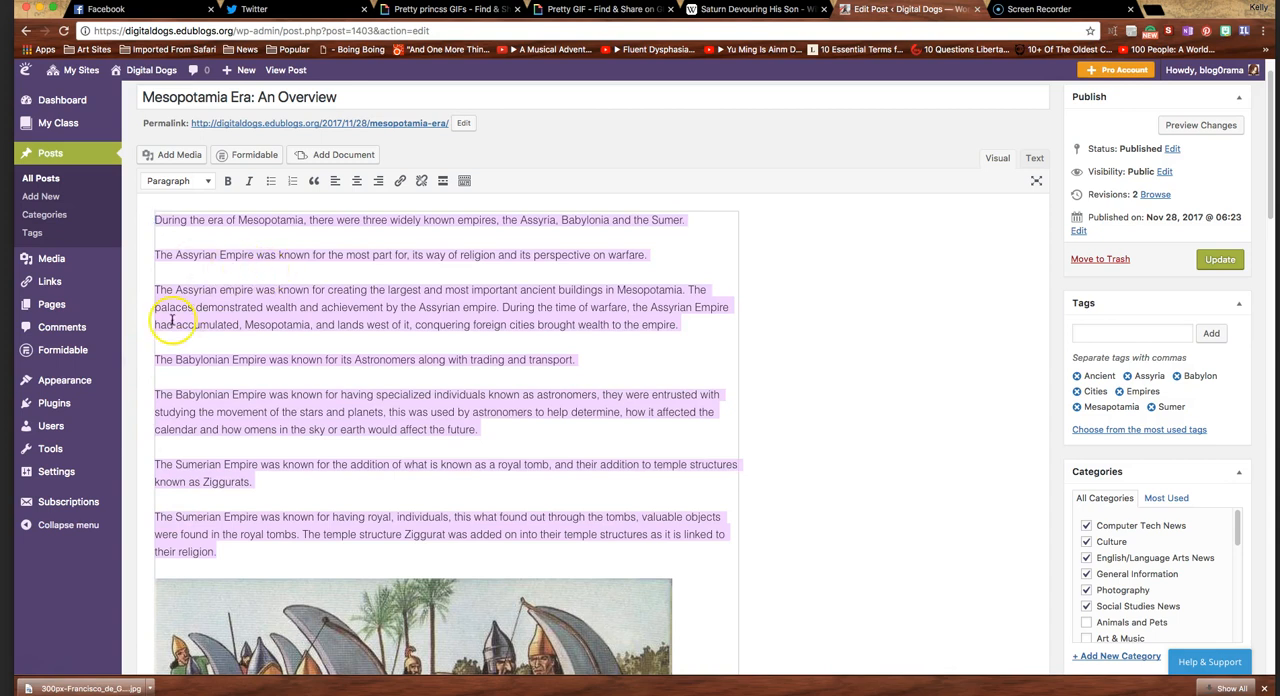
{"action": "mouse_move", "coordinate": [158, 324]}
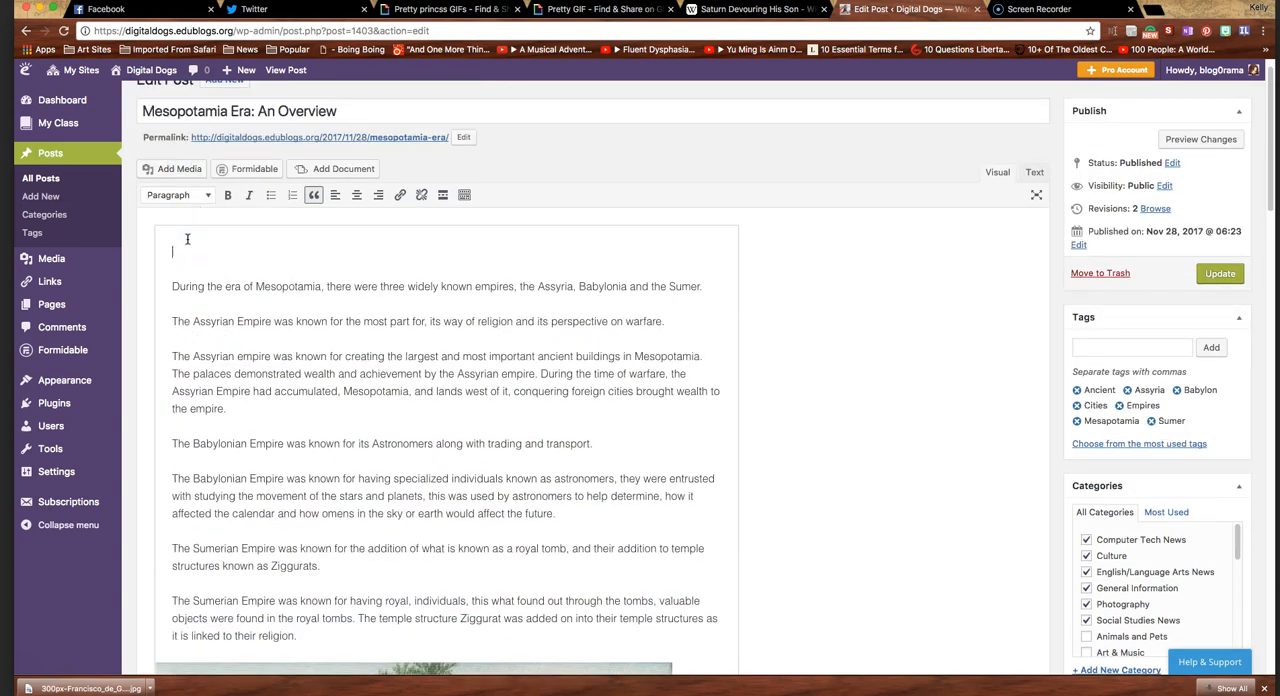
Step: Write the intro: 'Mesopotamia is a fascinating part of World Studies to examine. For example, from the article (needs source):'
{"action": "type", "text": "Me"}
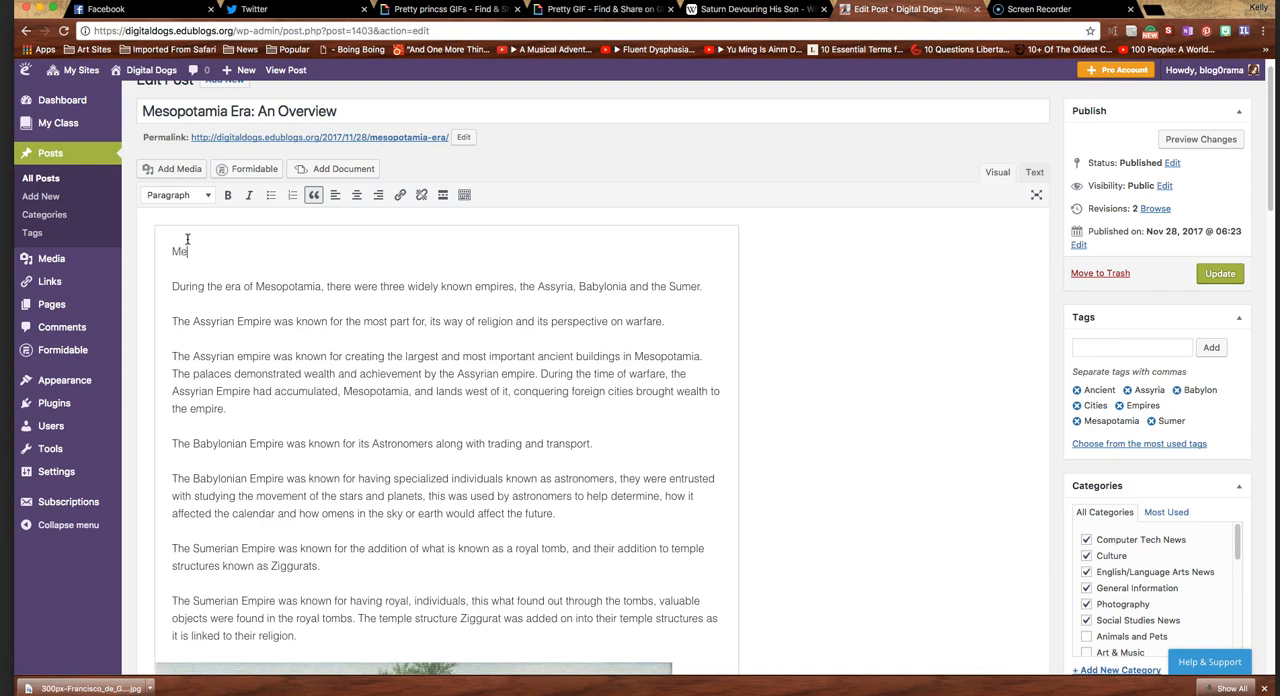
{"action": "type", "text": "sopotam"}
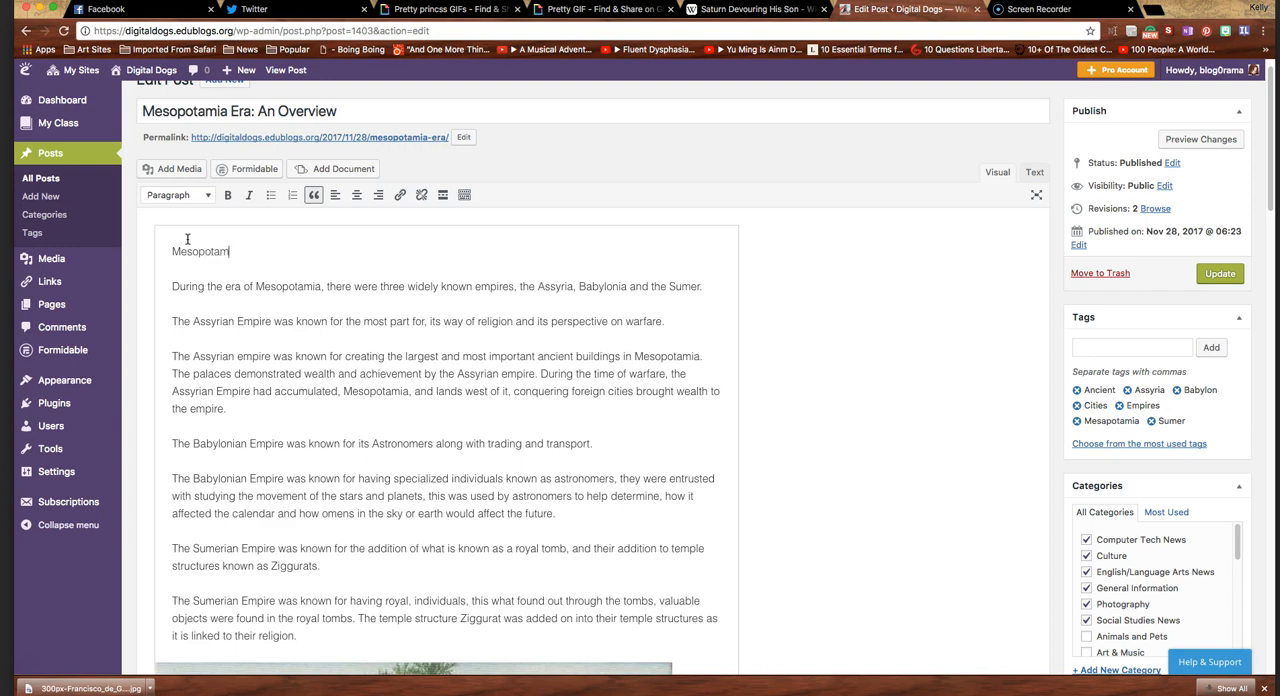
{"action": "type", "text": "ia"}
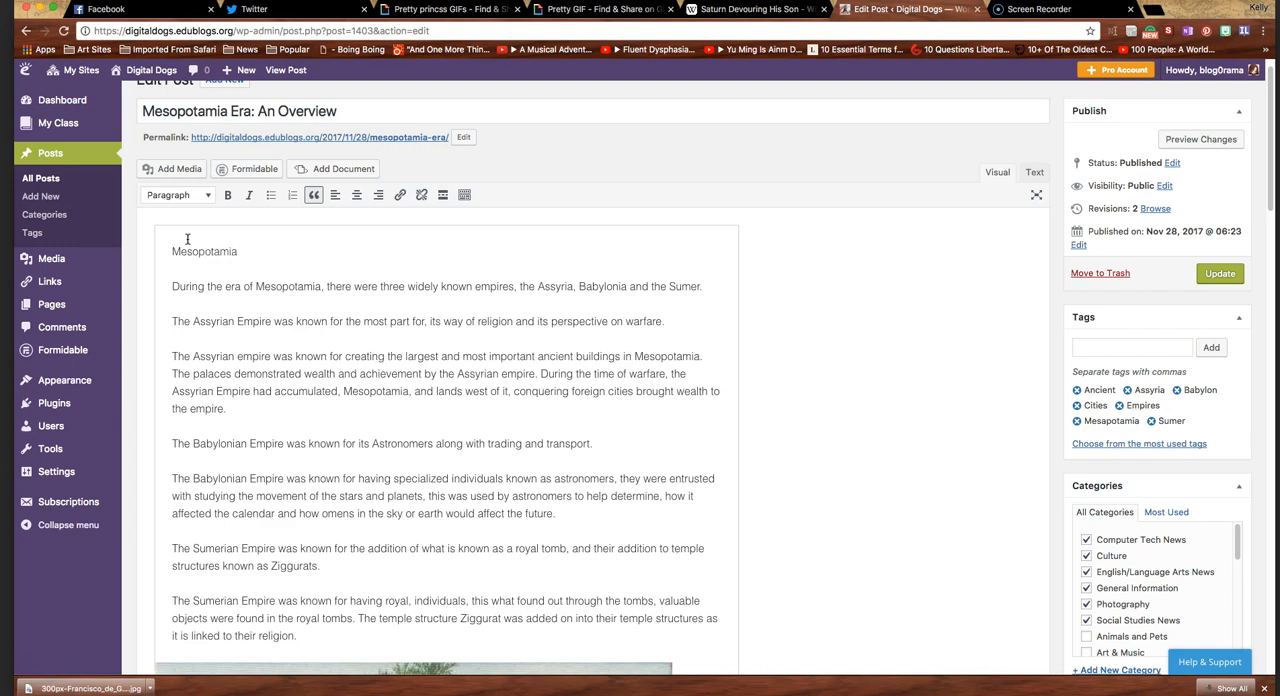
{"action": "type", "text": "is a fascin"}
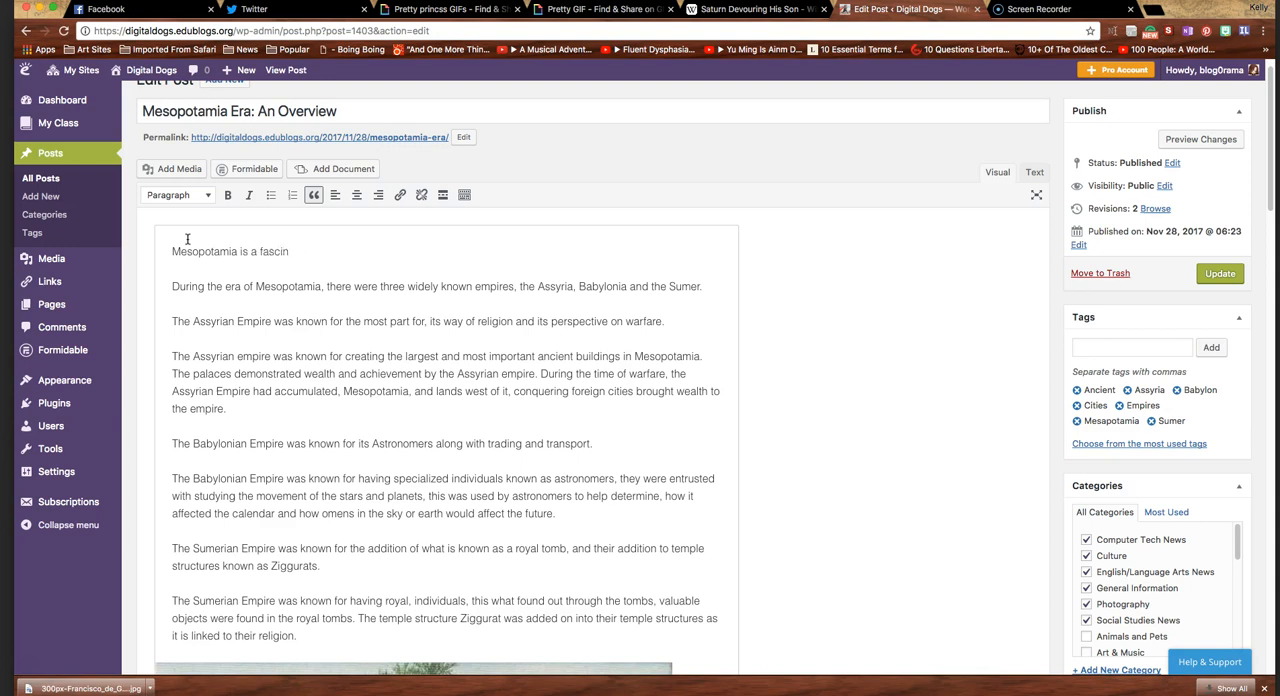
{"action": "type", "text": "ating"}
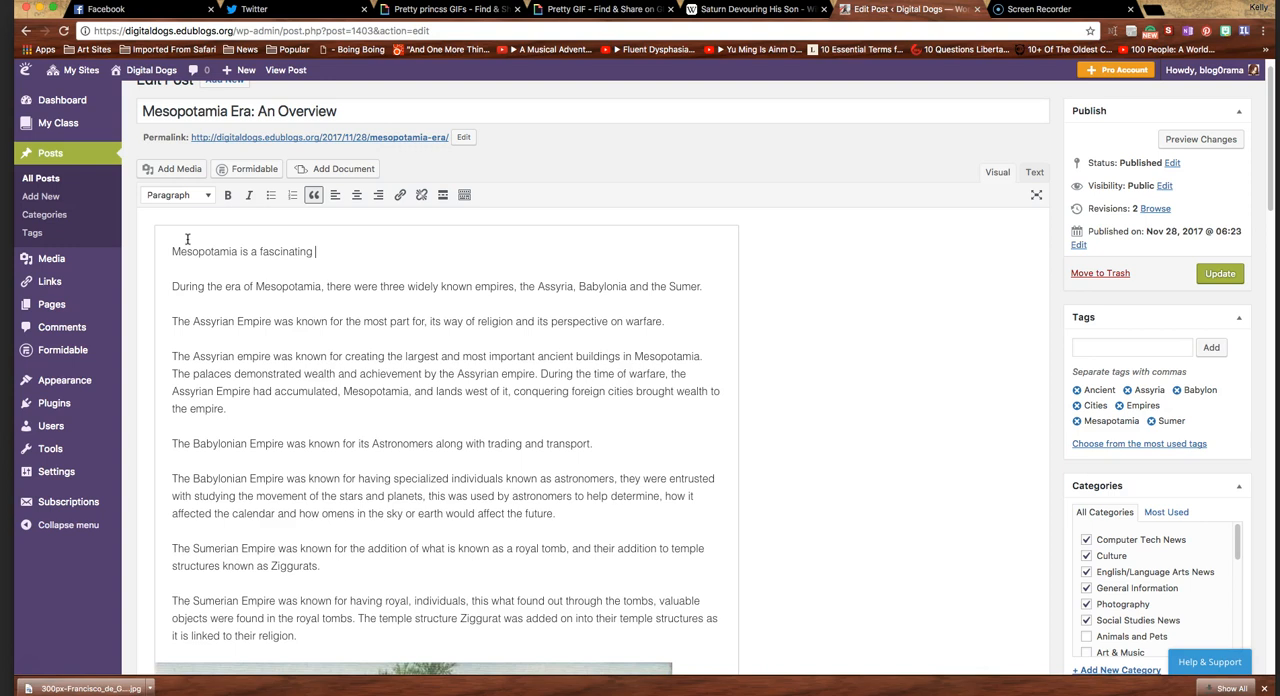
{"action": "type", "text": "part of World Studies to"}
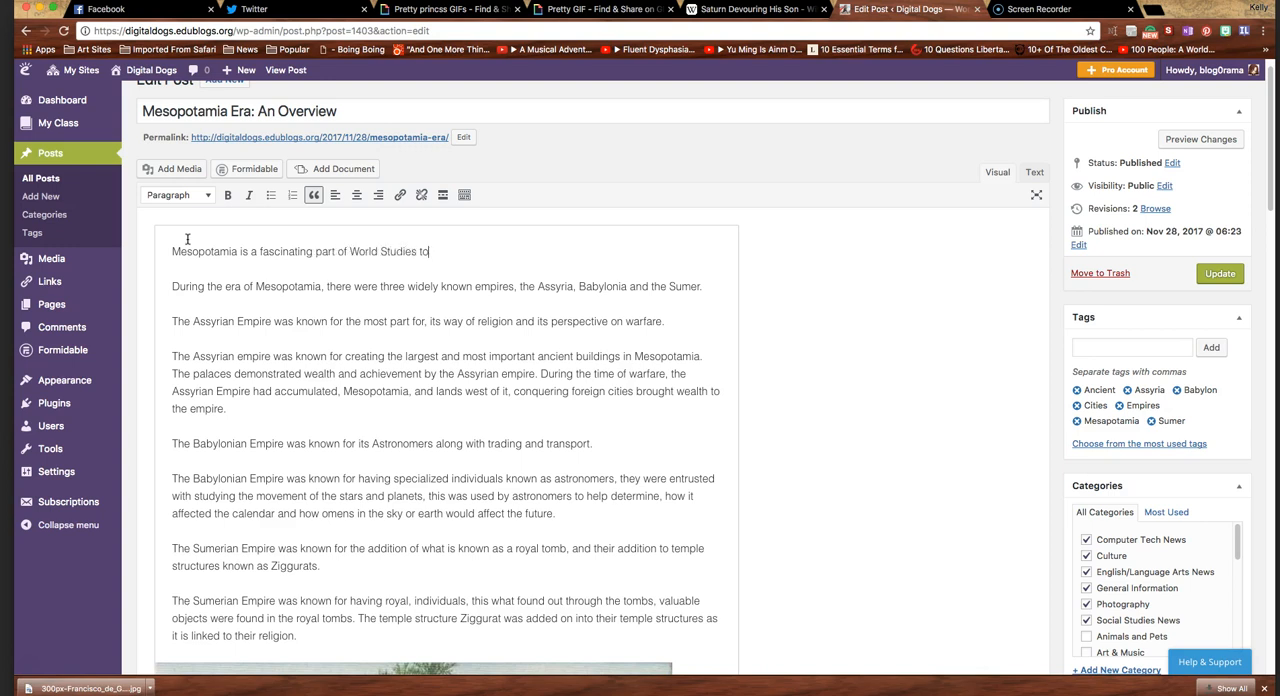
{"action": "type", "text": "examine."}
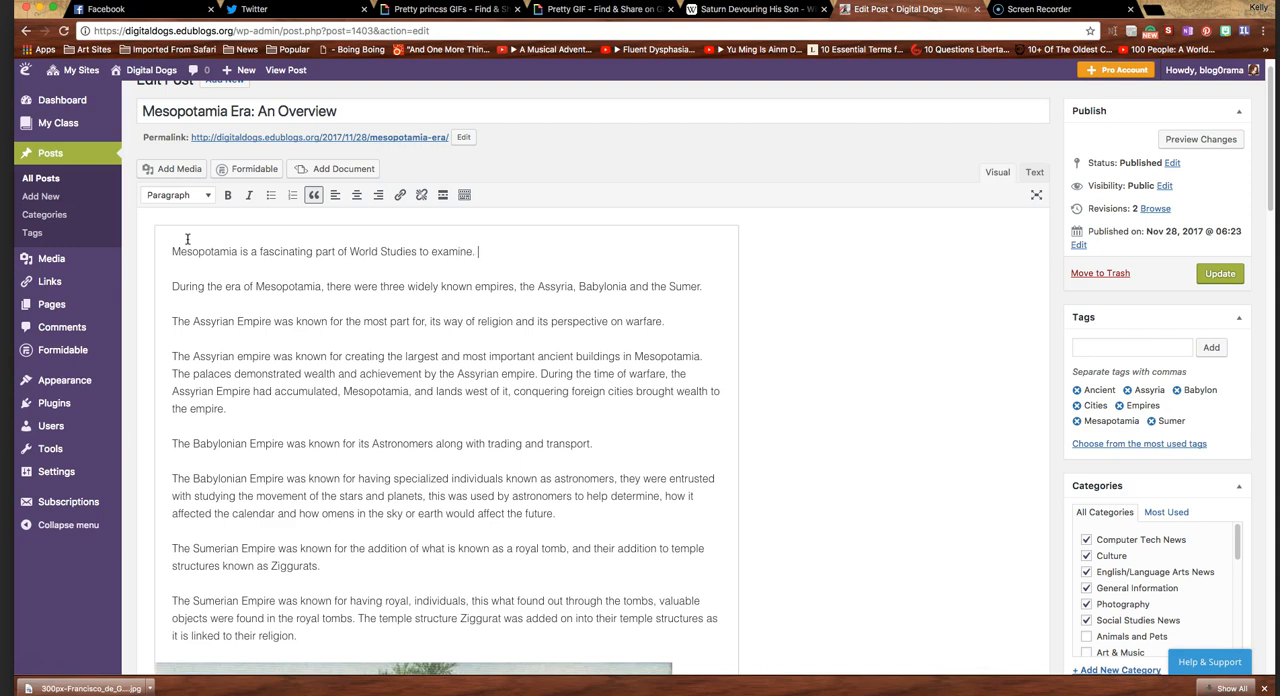
{"action": "type", "text": "For example,"}
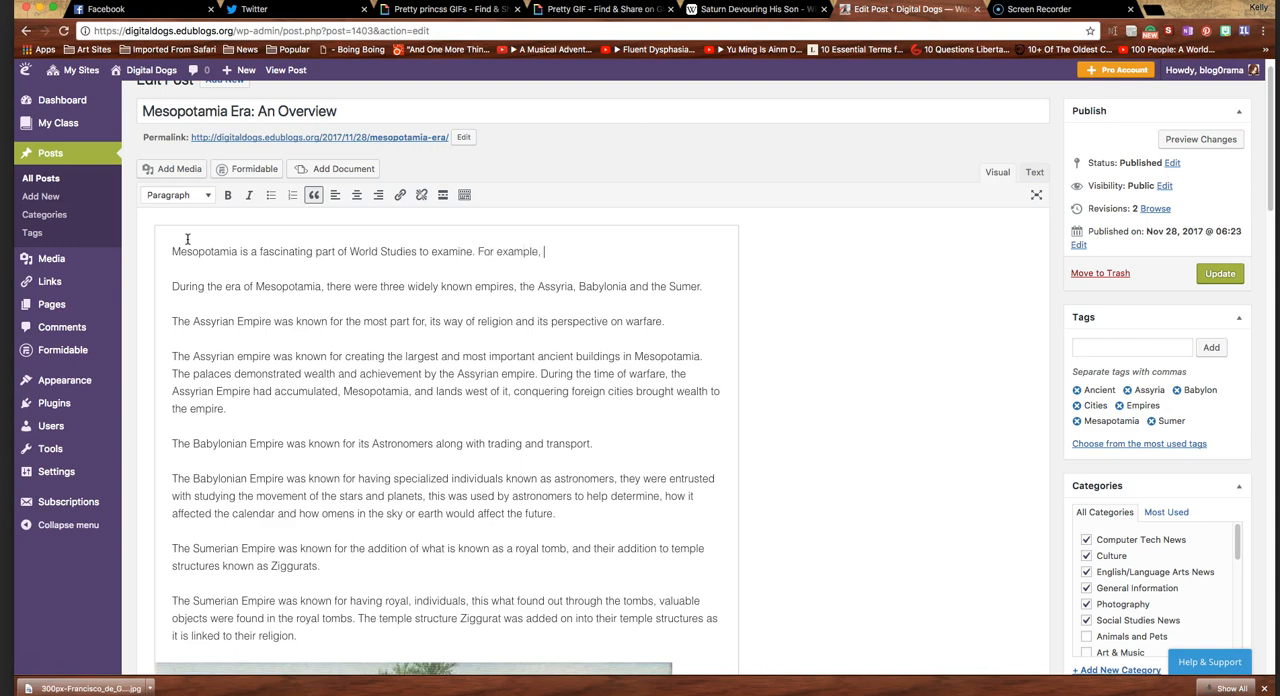
{"action": "type", "text": "from the a"}
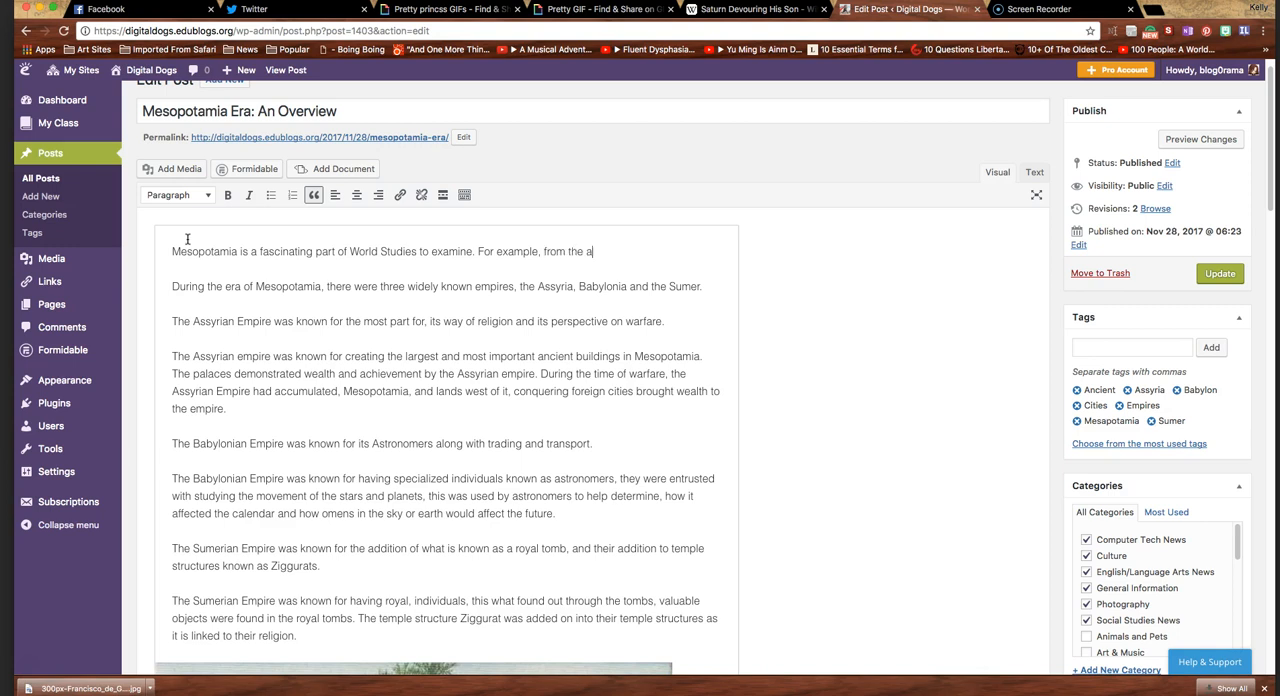
{"action": "type", "text": "rticle ("}
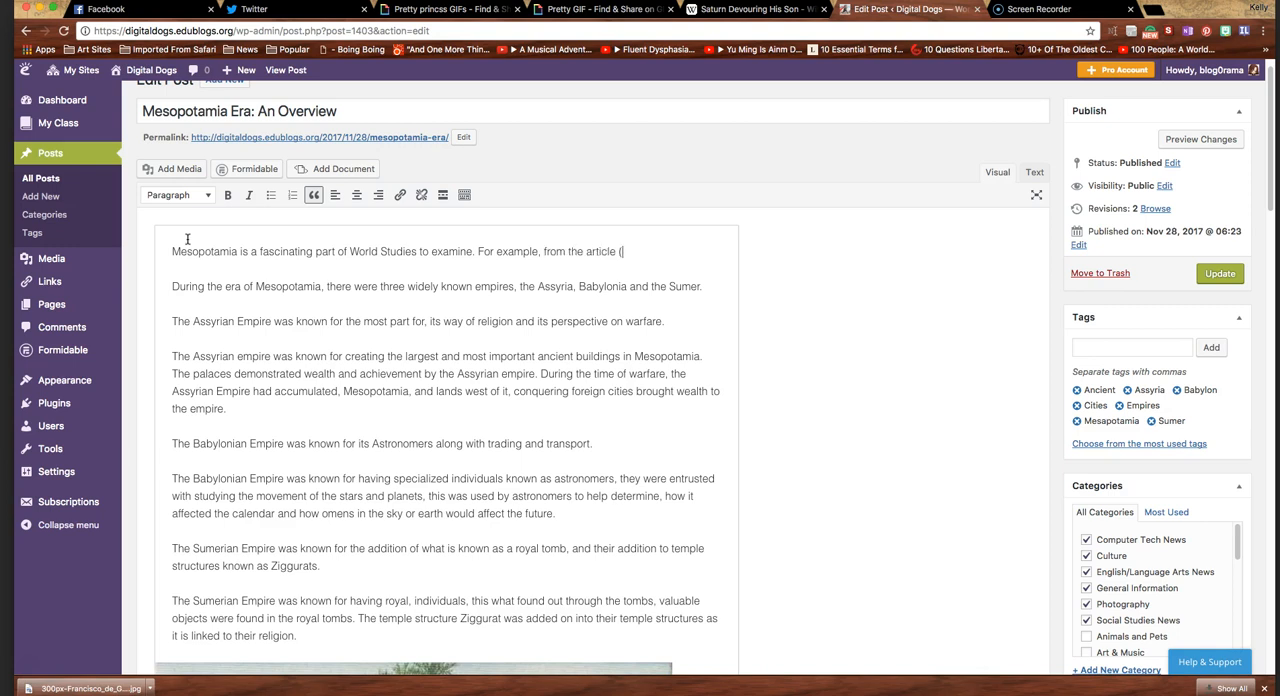
{"action": "type", "text": "needs c"}
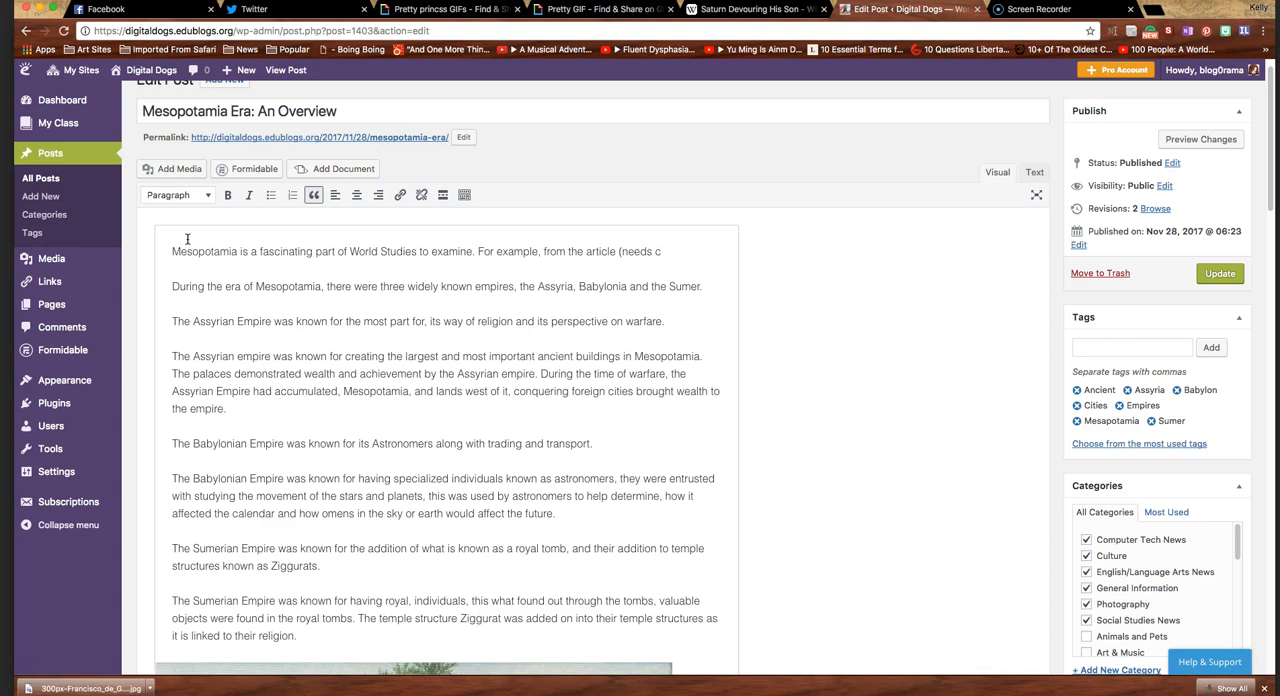
{"action": "type", "text": "source):"}
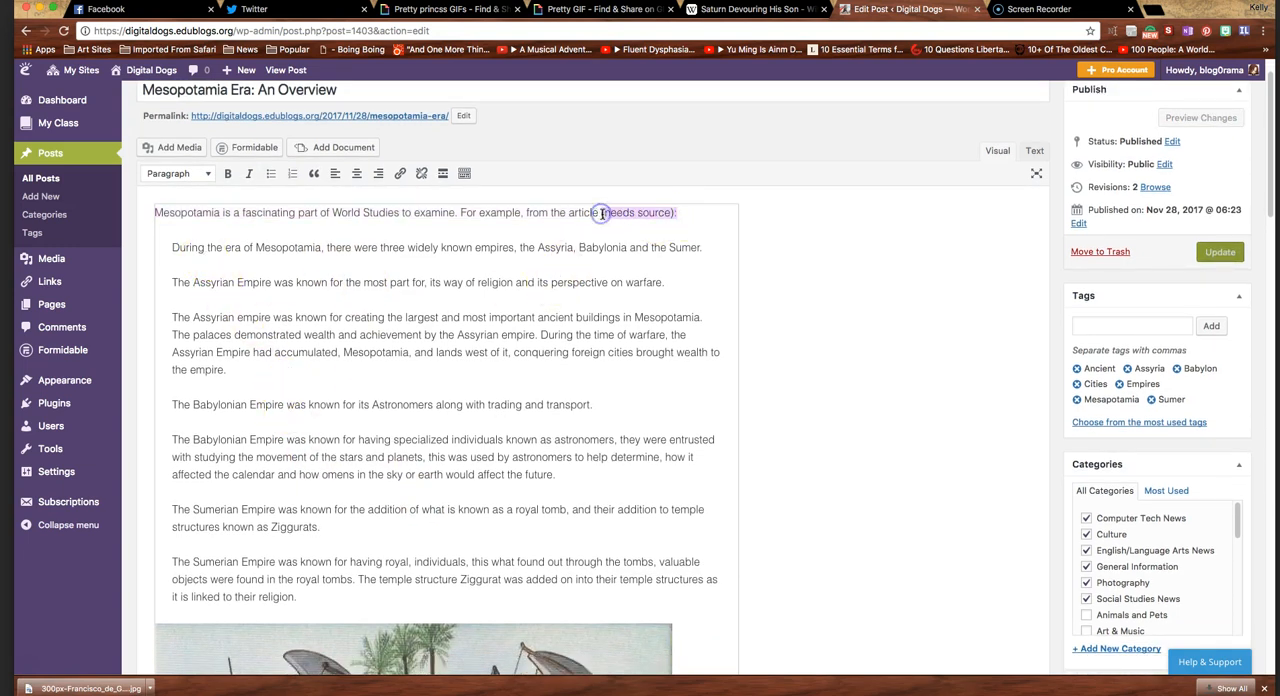
{"action": "scroll", "scroll_direction": "down", "scroll_amount": 3}
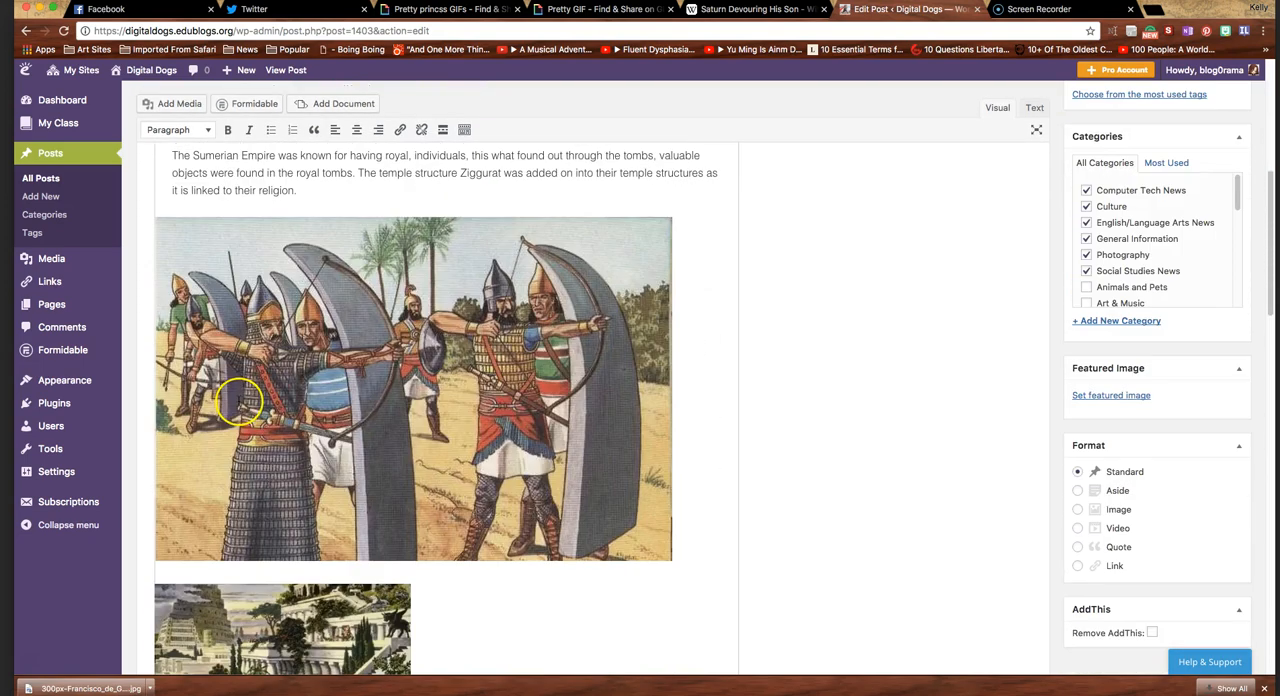
{"action": "scroll", "scroll_direction": "down", "scroll_amount": 3}
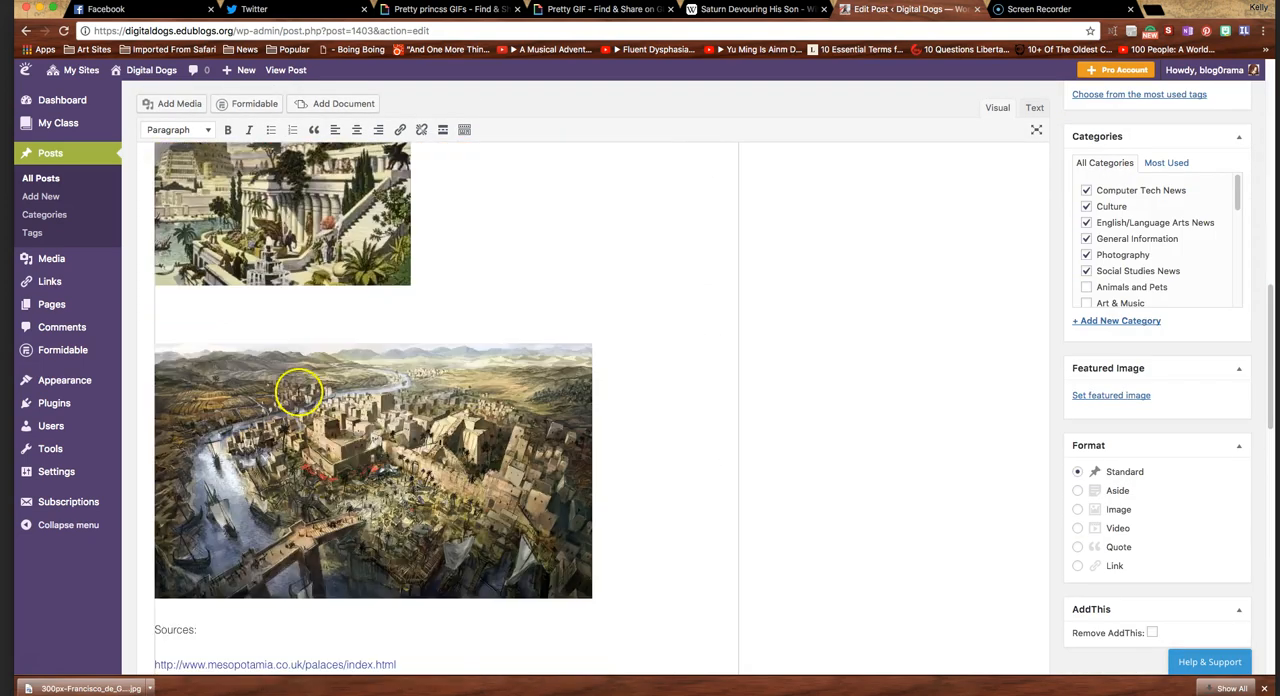
{"action": "scroll", "scroll_direction": "down", "scroll_amount": 3}
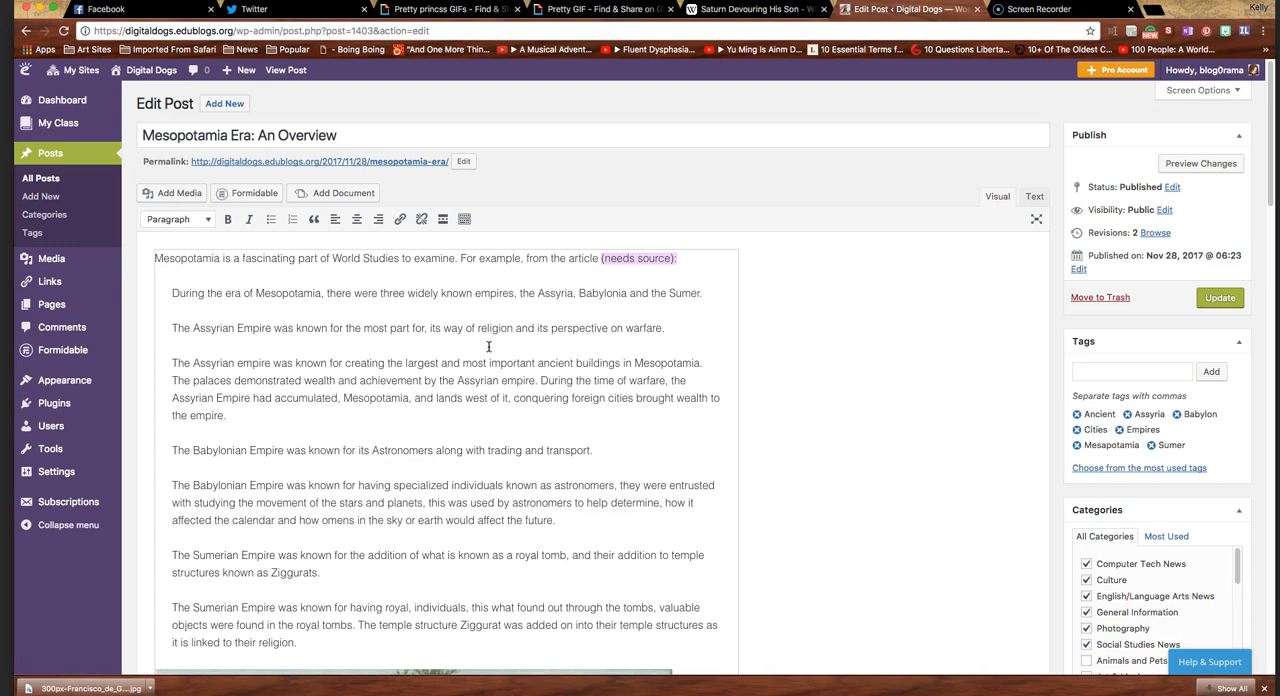
{"action": "scroll", "scroll_direction": "down", "scroll_amount": 3}
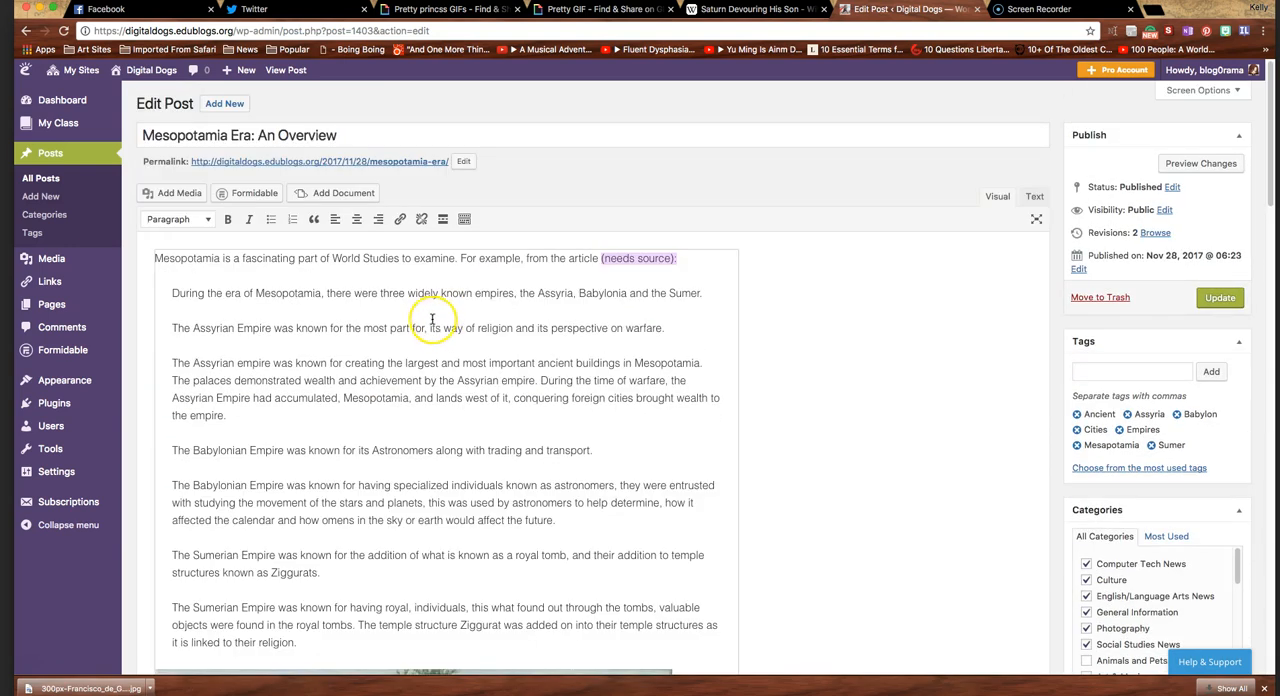
{"action": "mouse_move", "coordinate": [390, 338]}
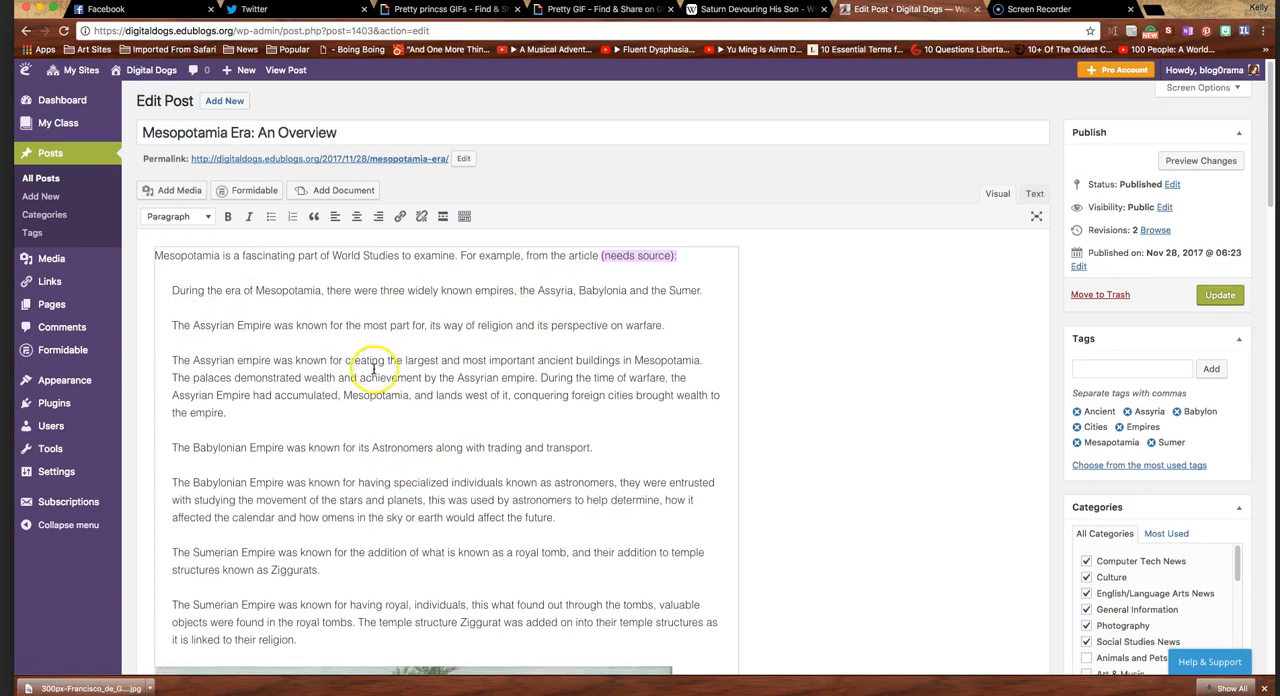
{"action": "scroll", "scroll_direction": "down", "scroll_amount": 3}
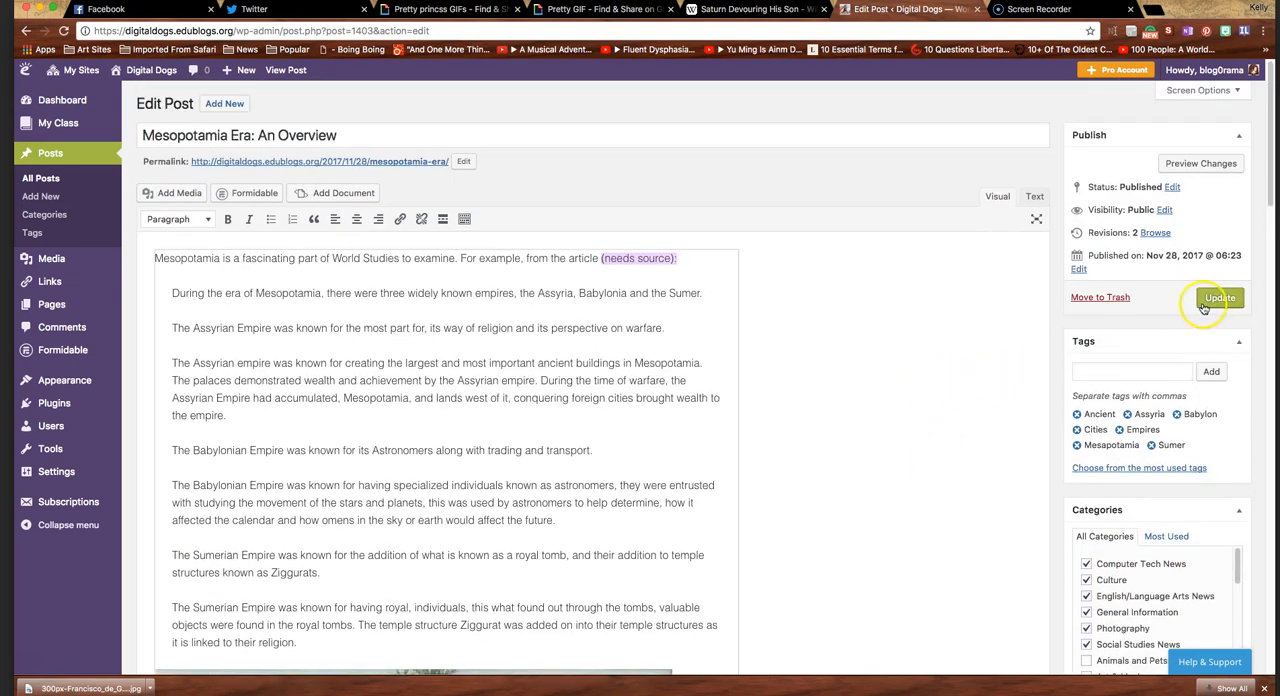
Step: Update the published post so the new title and intro are saved as a revision
{"action": "left_click", "coordinate": [1220, 296]}
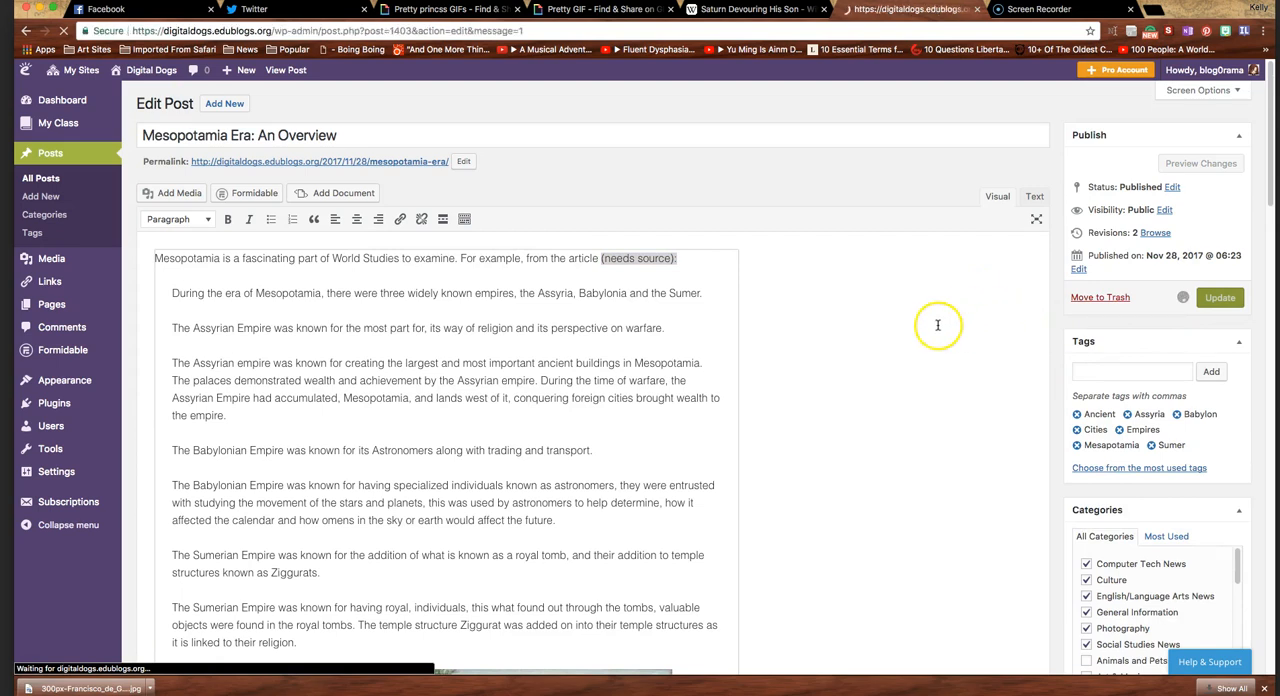
{"action": "left_click", "coordinate": [1220, 296]}
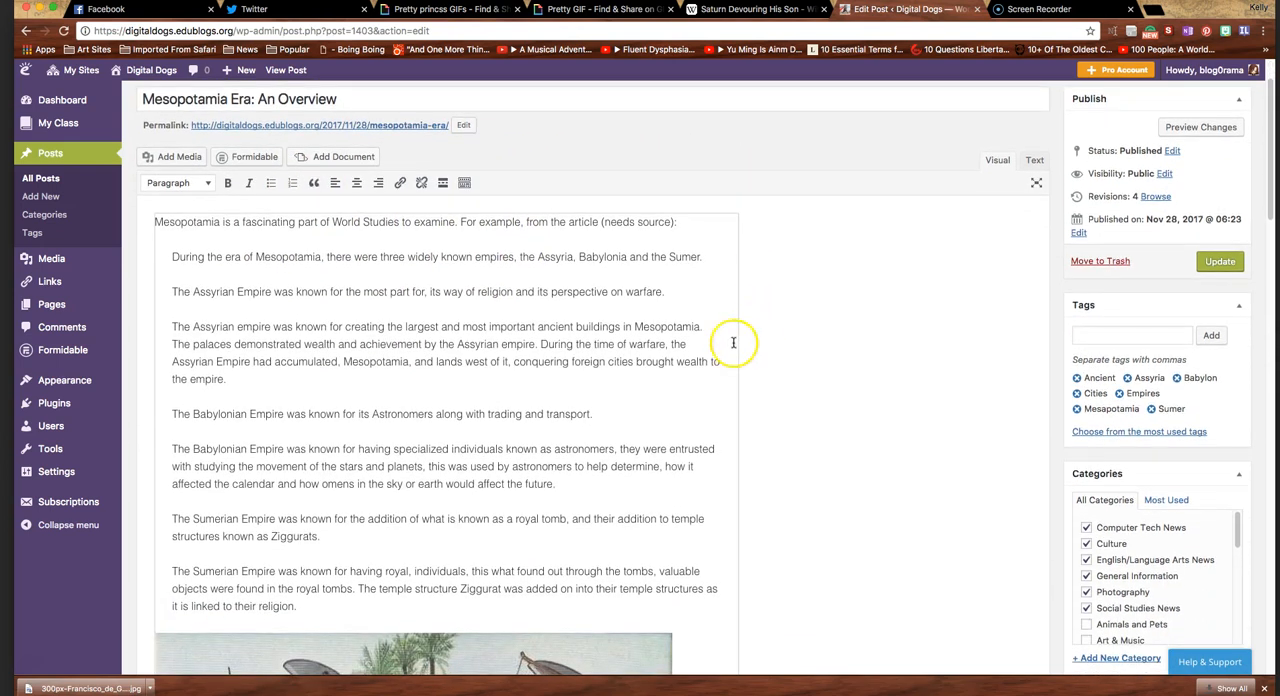
{"action": "mouse_move", "coordinate": [456, 316]}
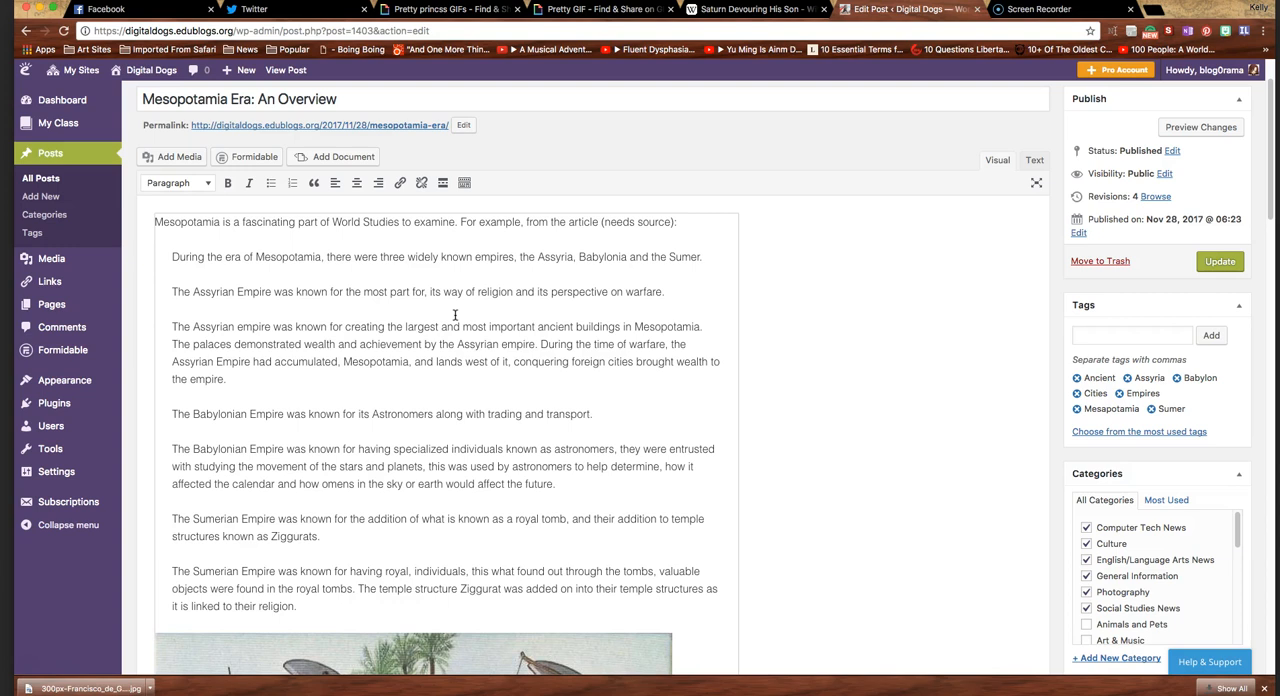
{"action": "mouse_move", "coordinate": [28, 672]}
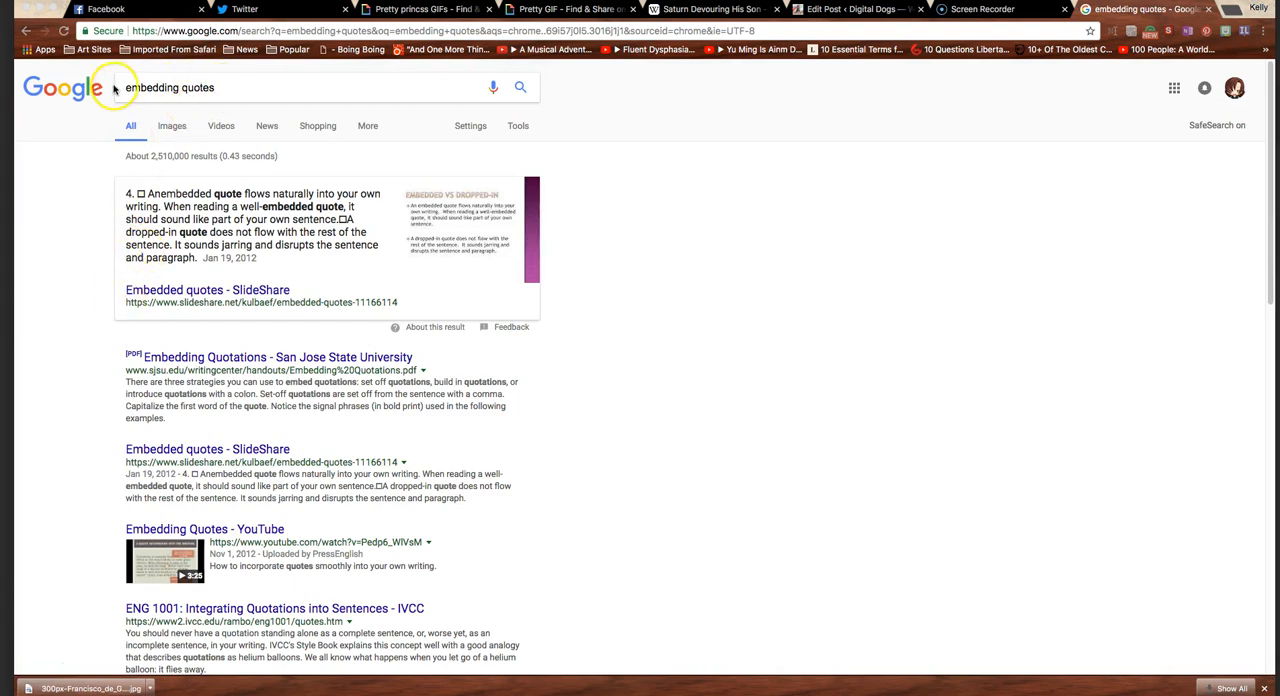
{"action": "mouse_move", "coordinate": [124, 448]}
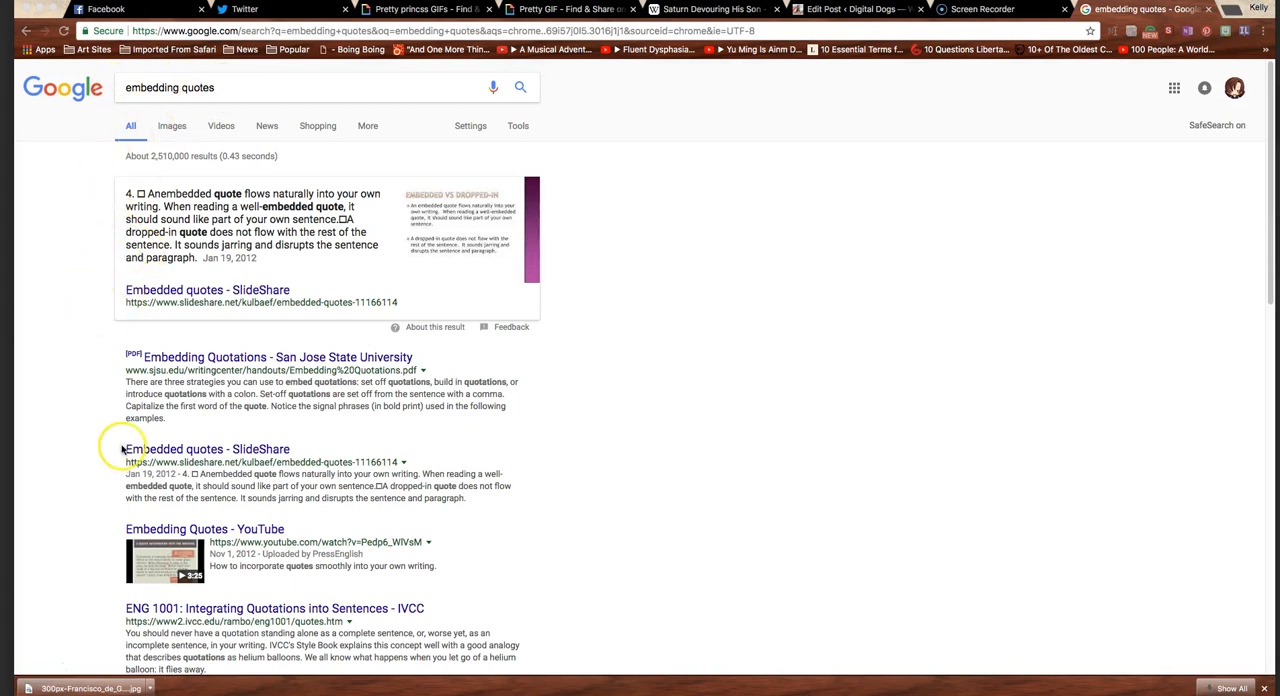
{"action": "mouse_move", "coordinate": [88, 420]}
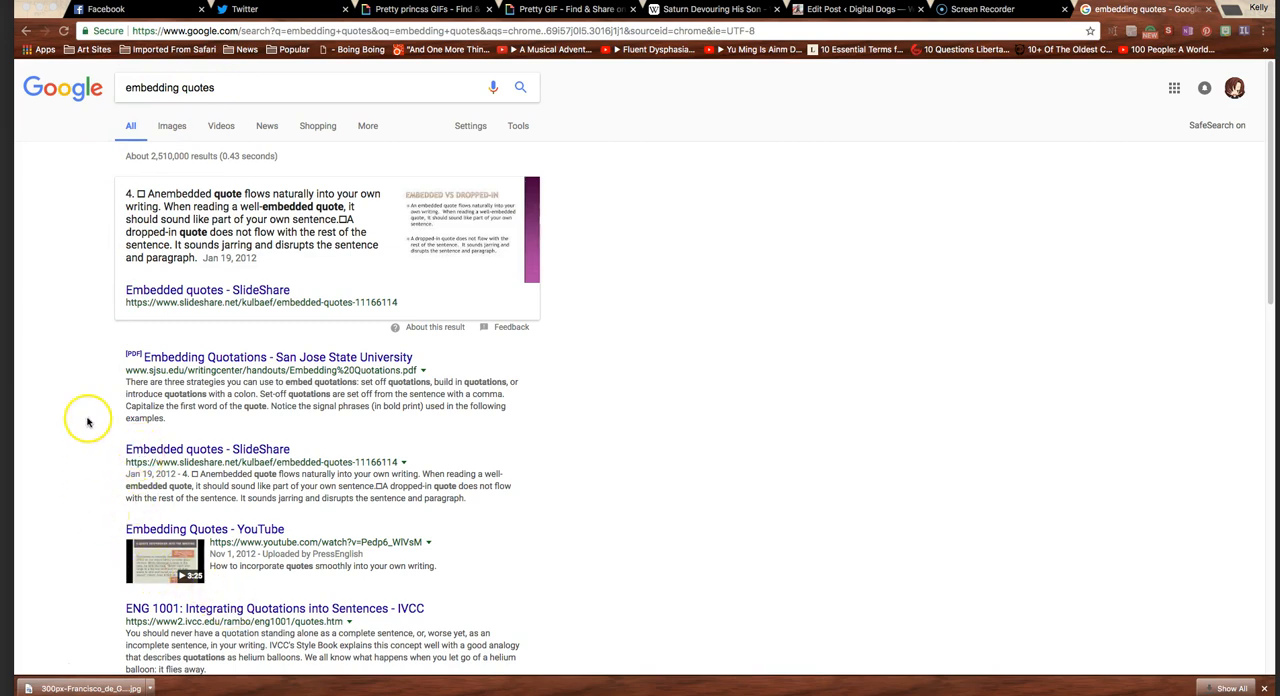
{"action": "mouse_move", "coordinate": [94, 346]}
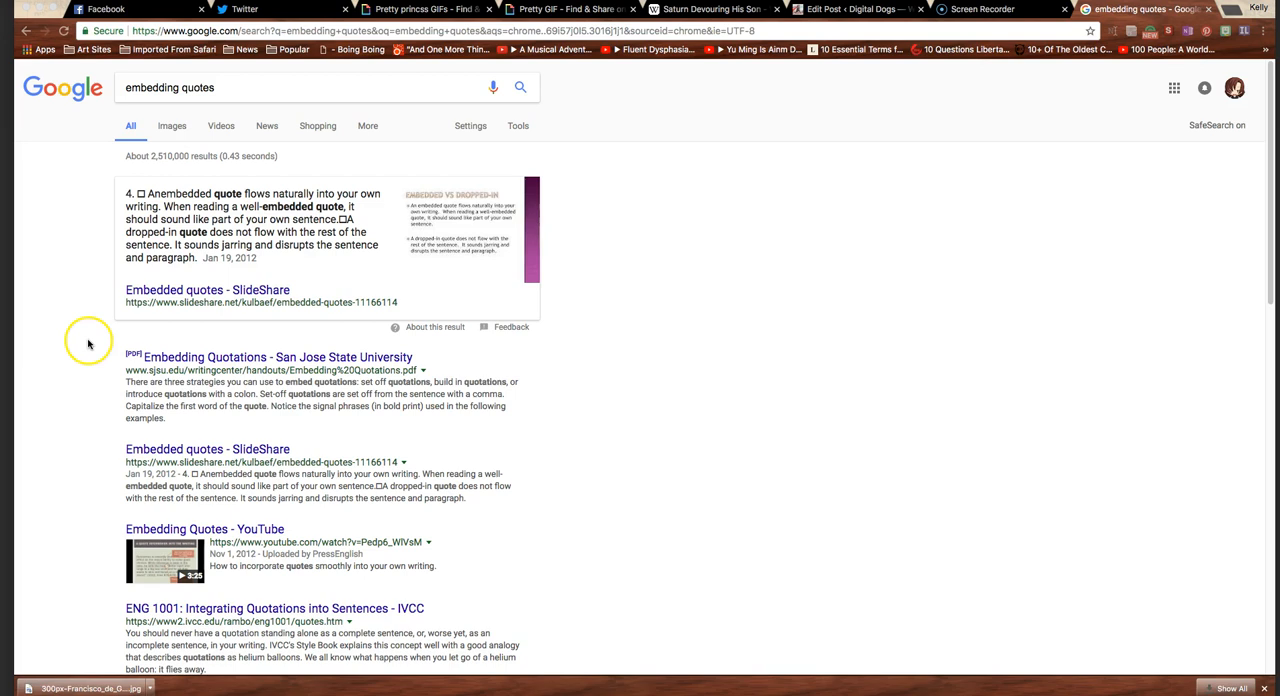
{"action": "mouse_move", "coordinate": [92, 340]}
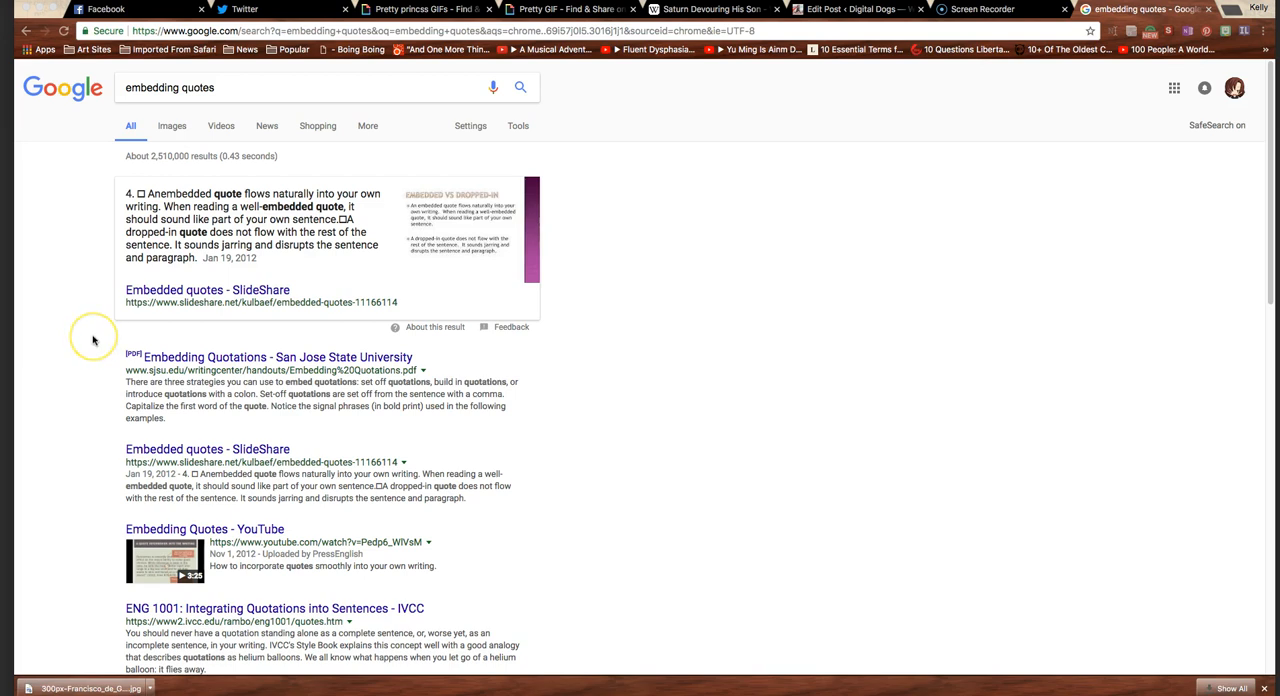
{"action": "mouse_move", "coordinate": [84, 366]}
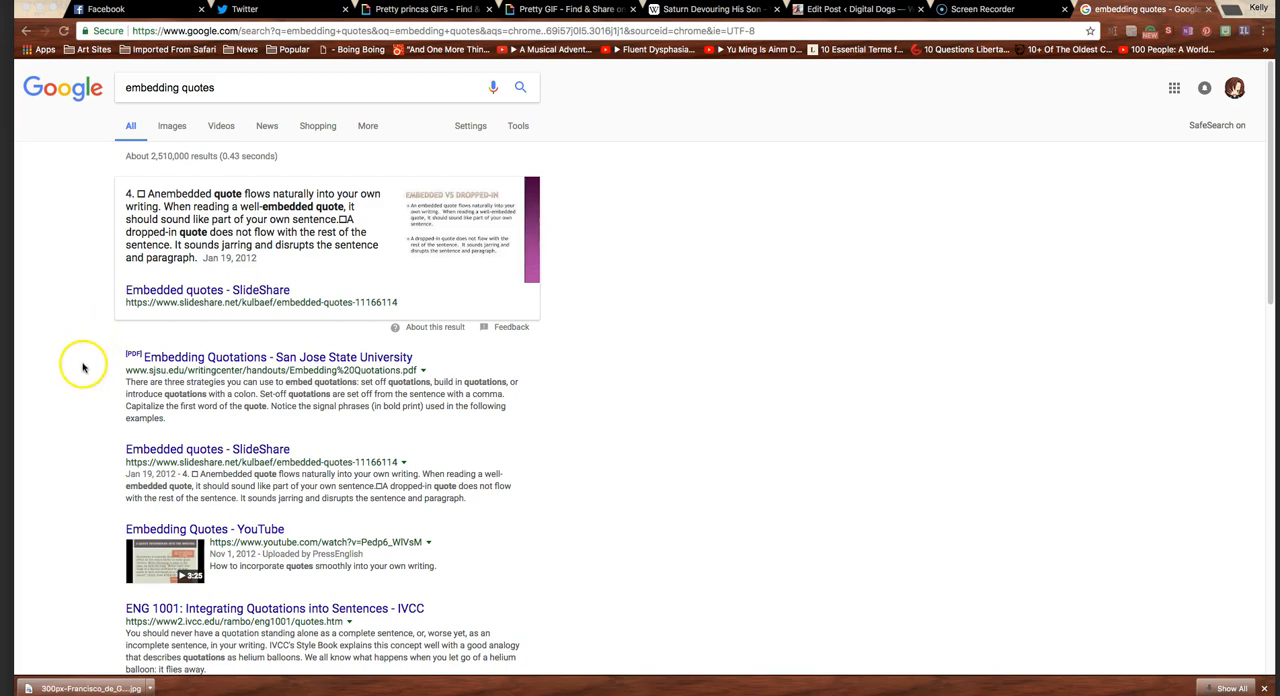
{"action": "mouse_move", "coordinate": [80, 400]}
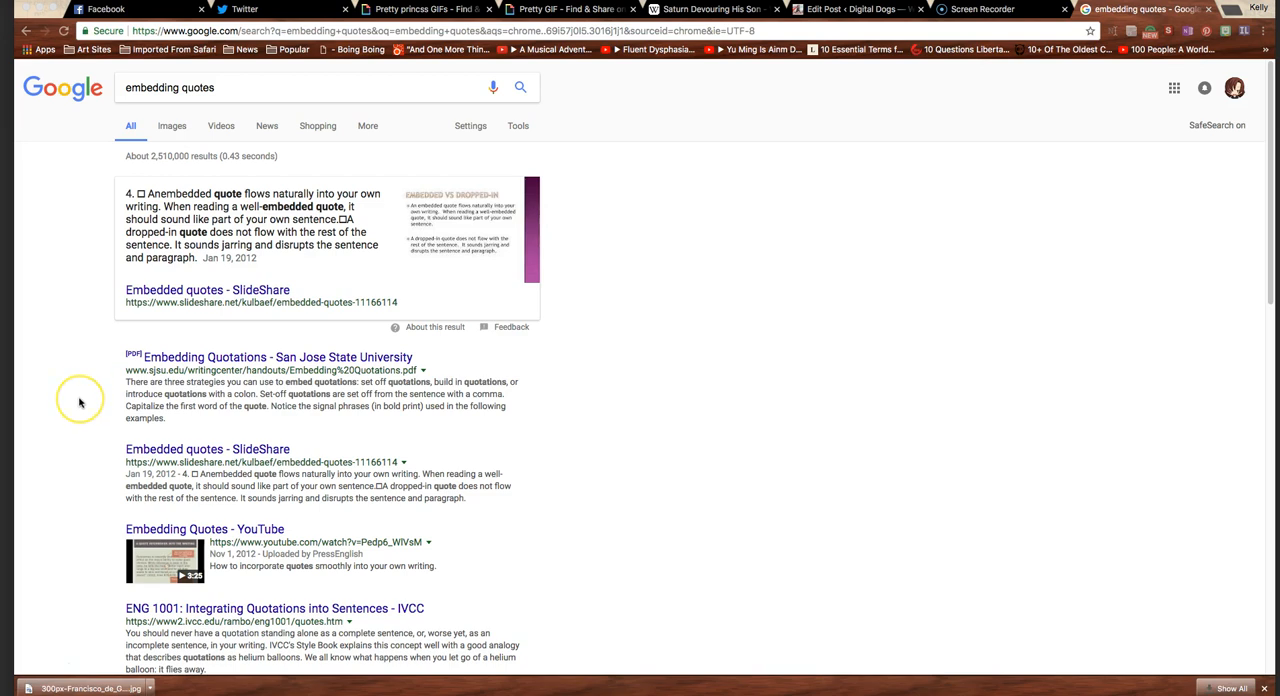